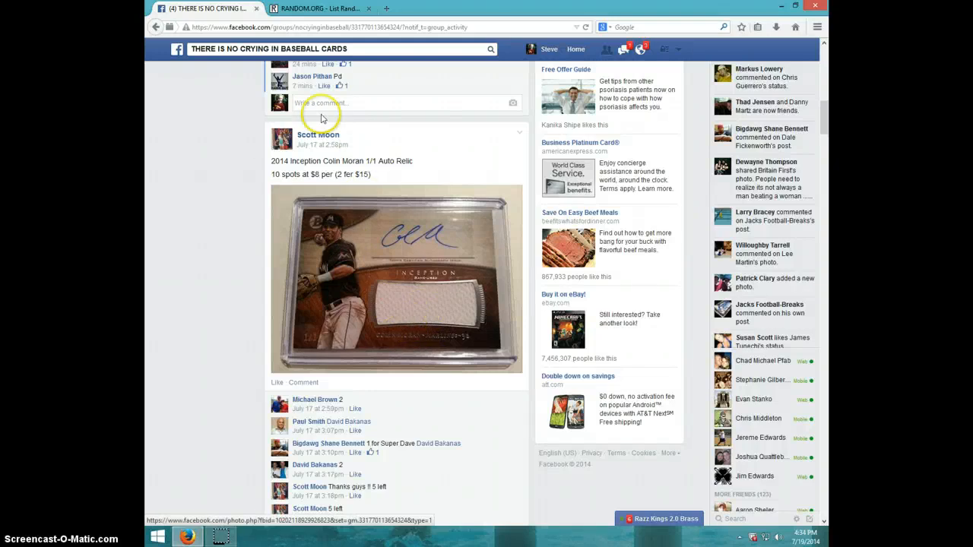
mouse_move(380, 273)
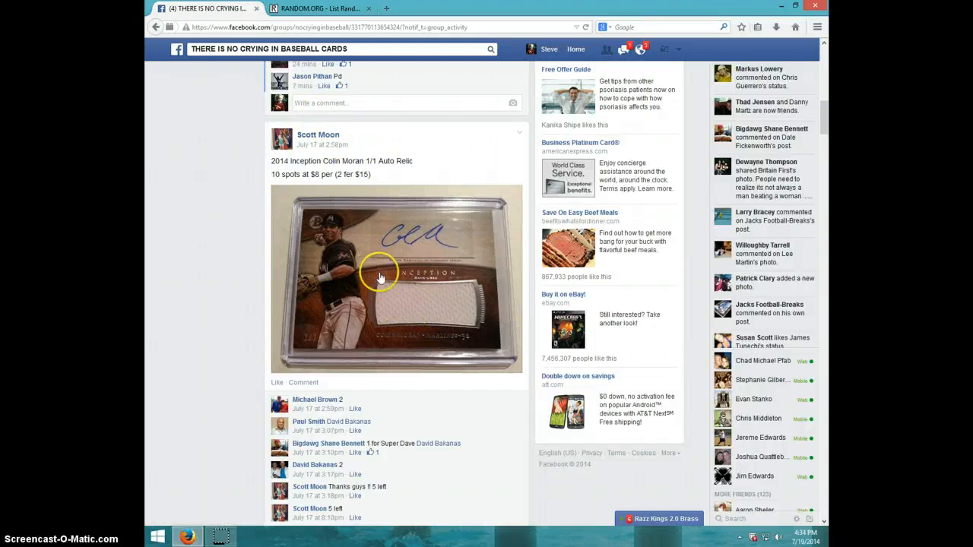
mouse_move(456, 341)
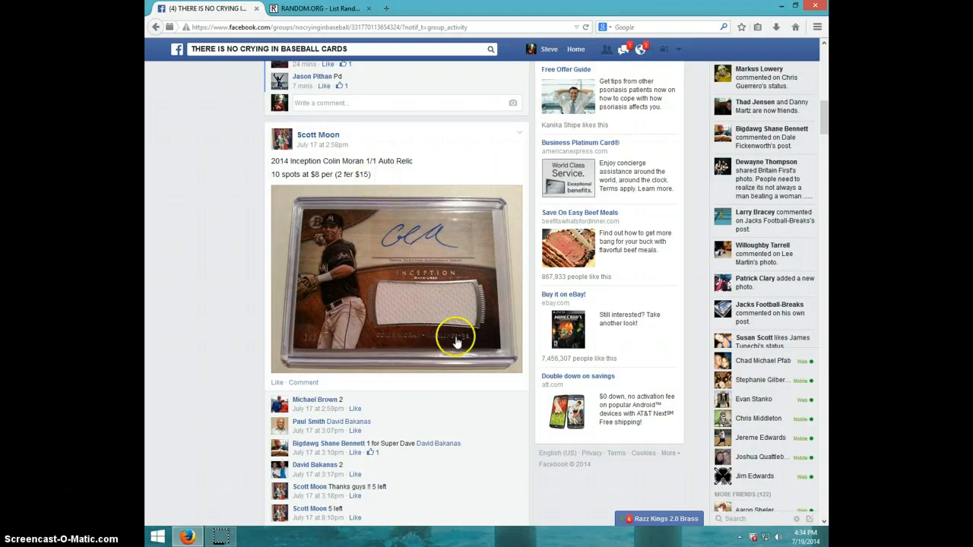
Scroll the Colin Moran relic break thread down to the comment listing the ten spot names
scroll(down, 3)
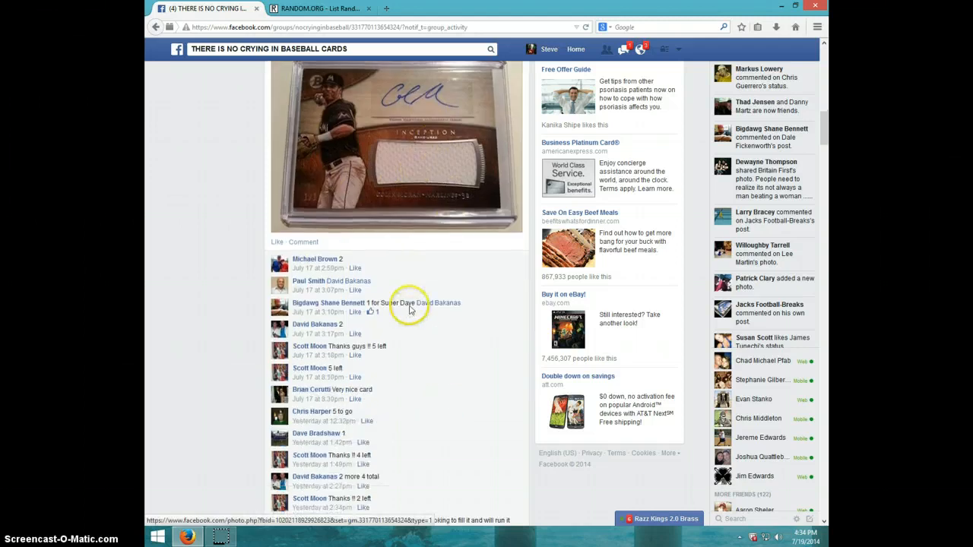
scroll(down, 3)
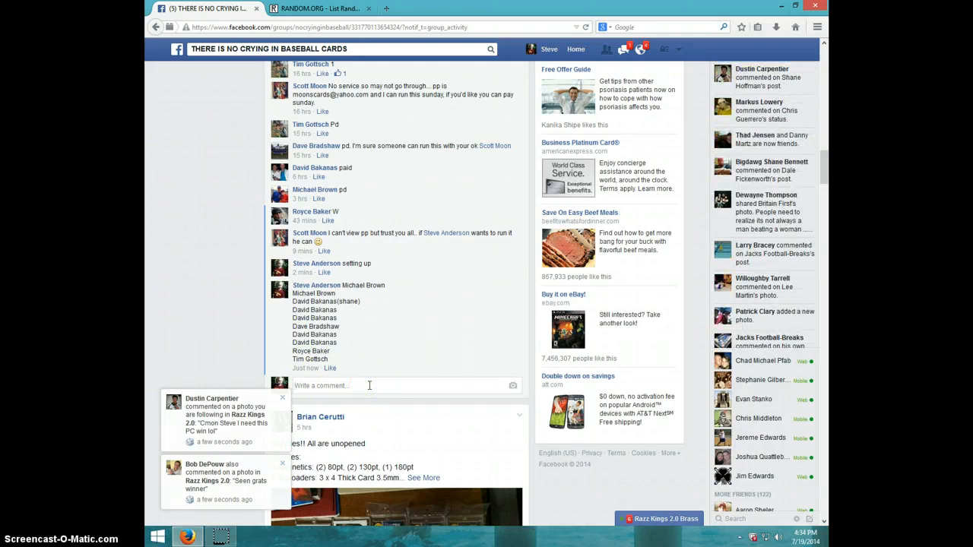
Post a LIVE comment in the thread and bring up the RANDOM.ORG List Randomizer
text(Ll)
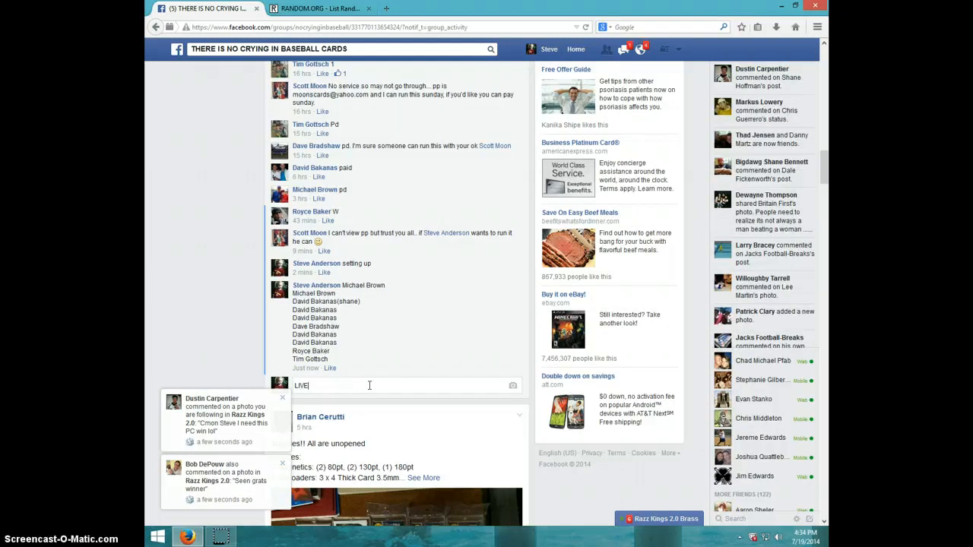
key(Return)
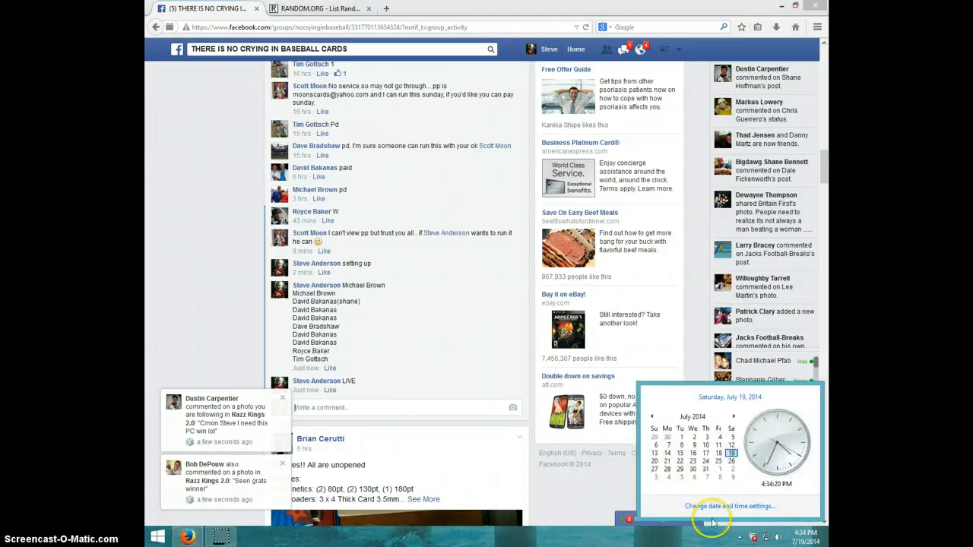
click(319, 8)
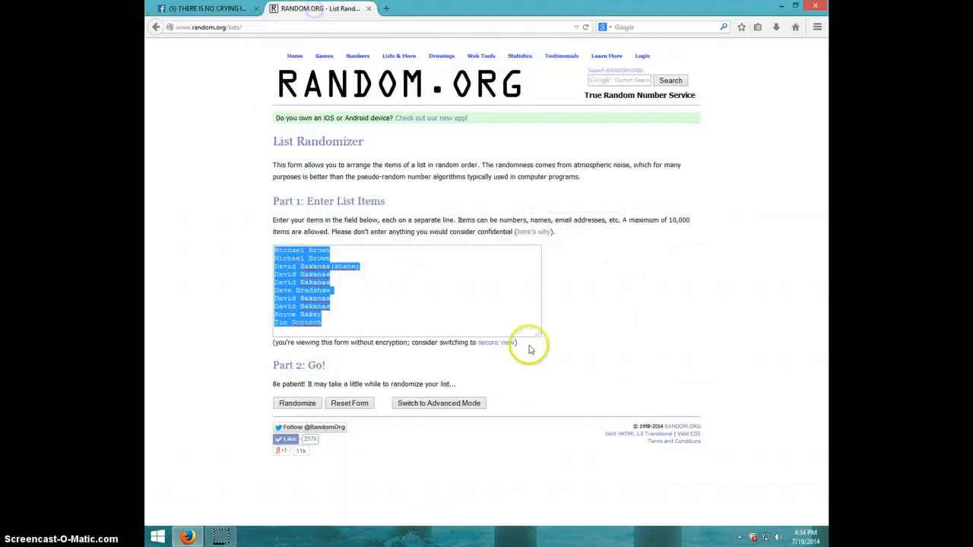
click(384, 247)
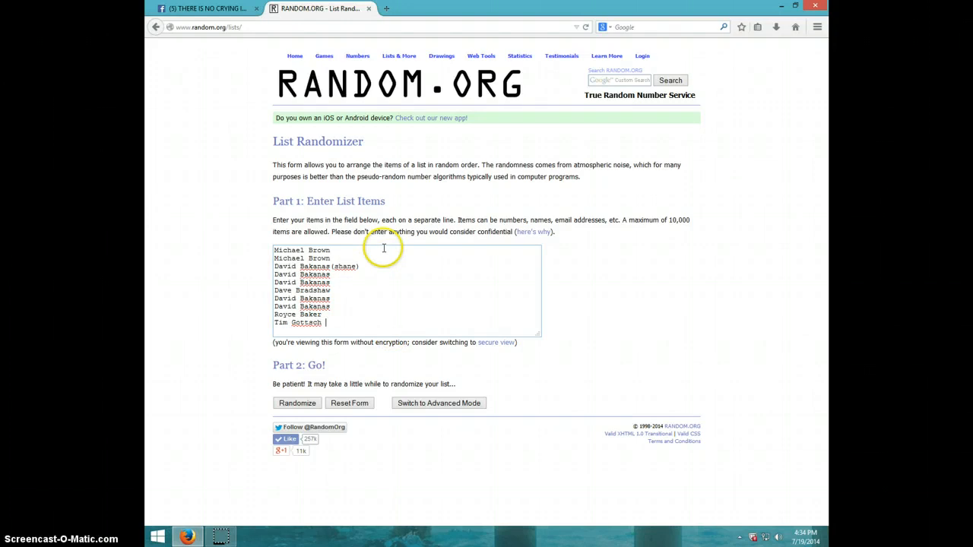
mouse_move(331, 282)
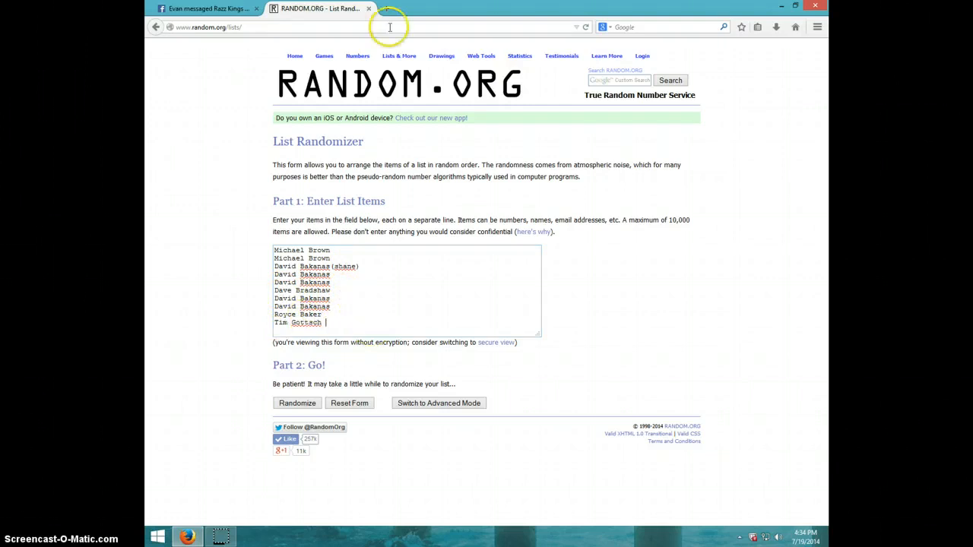
mouse_move(496, 342)
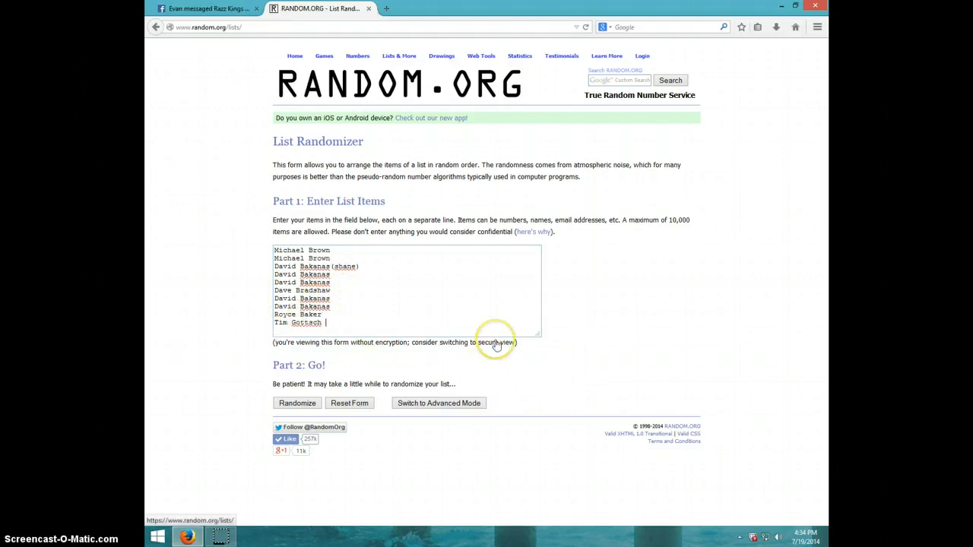
mouse_move(749, 530)
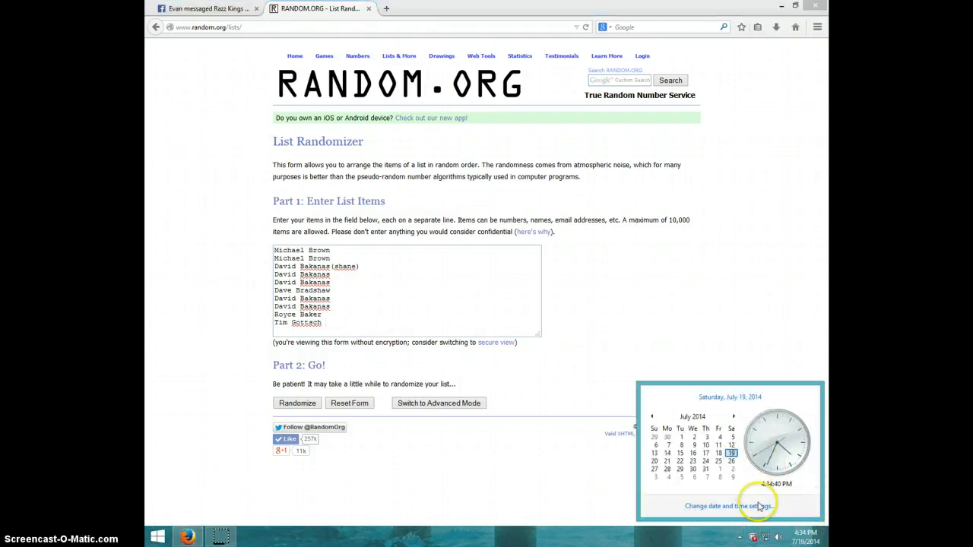
click(297, 403)
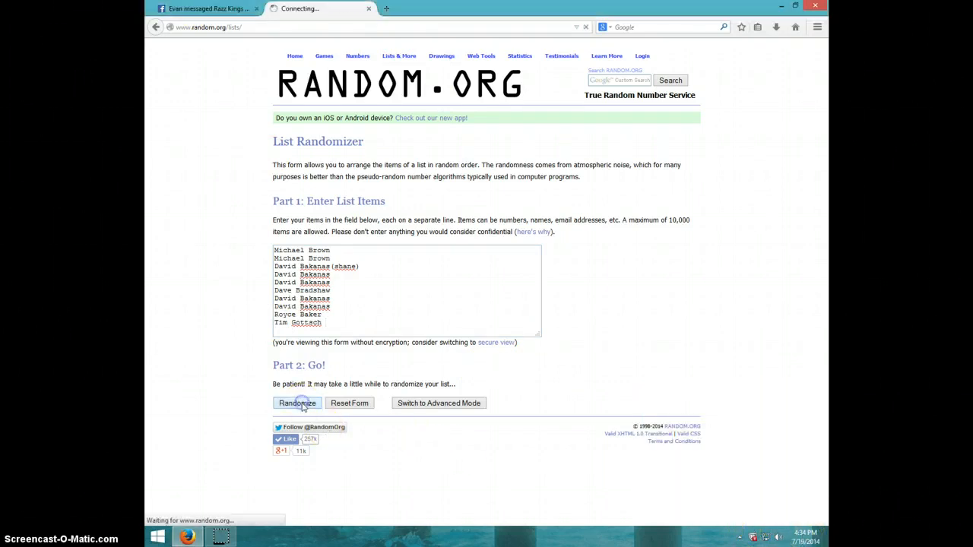
click(296, 403)
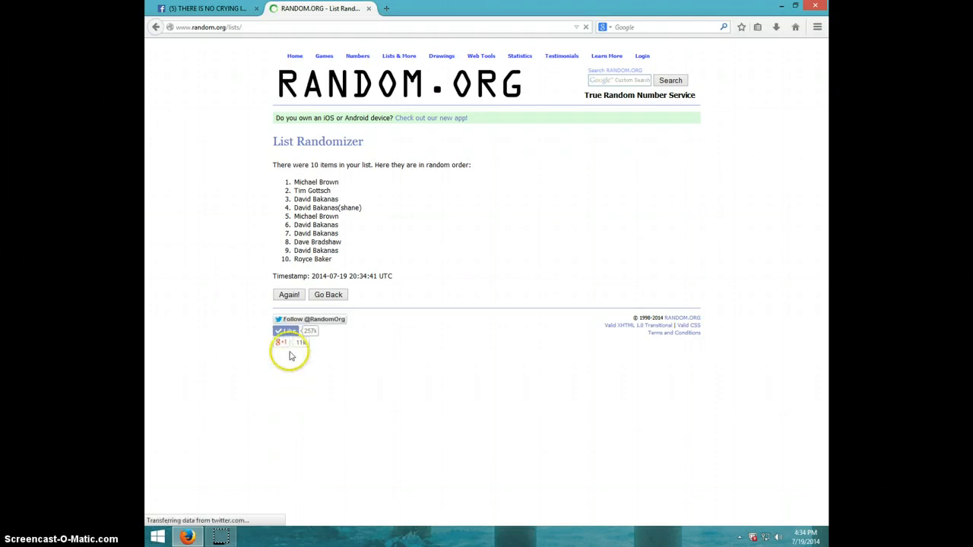
click(289, 295)
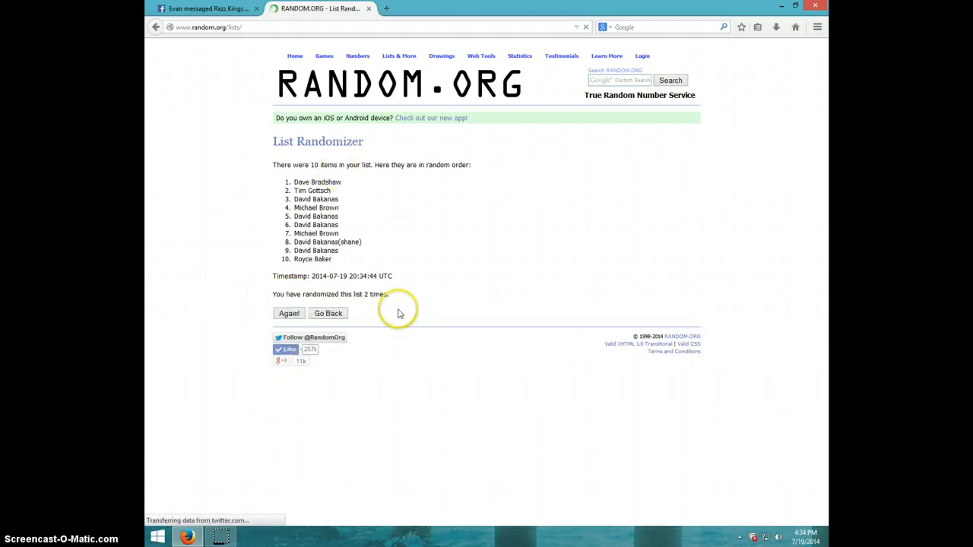
mouse_move(803, 532)
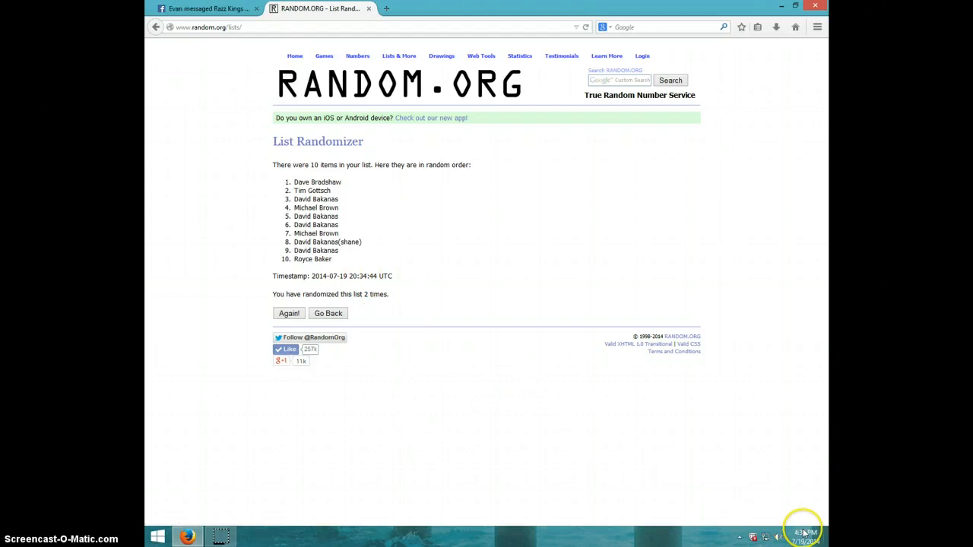
click(803, 536)
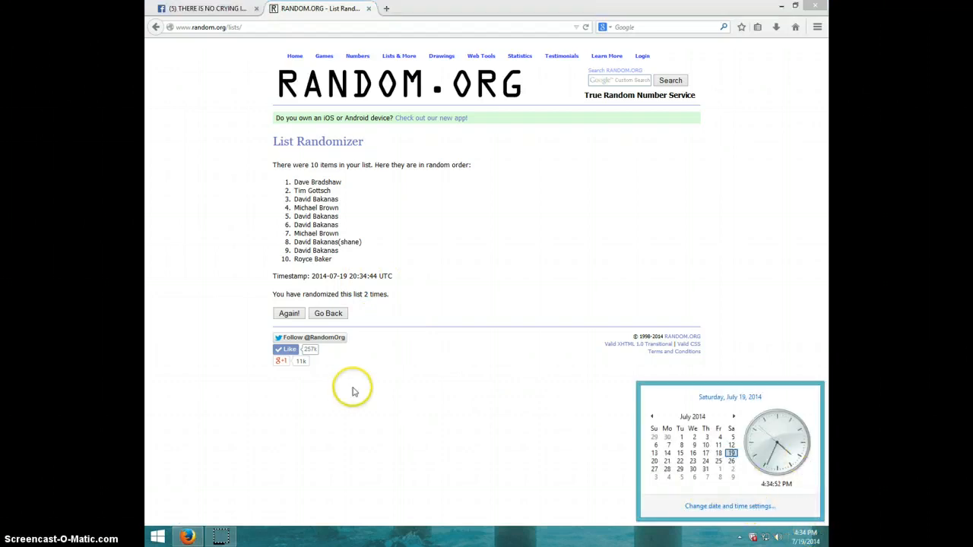
mouse_move(239, 319)
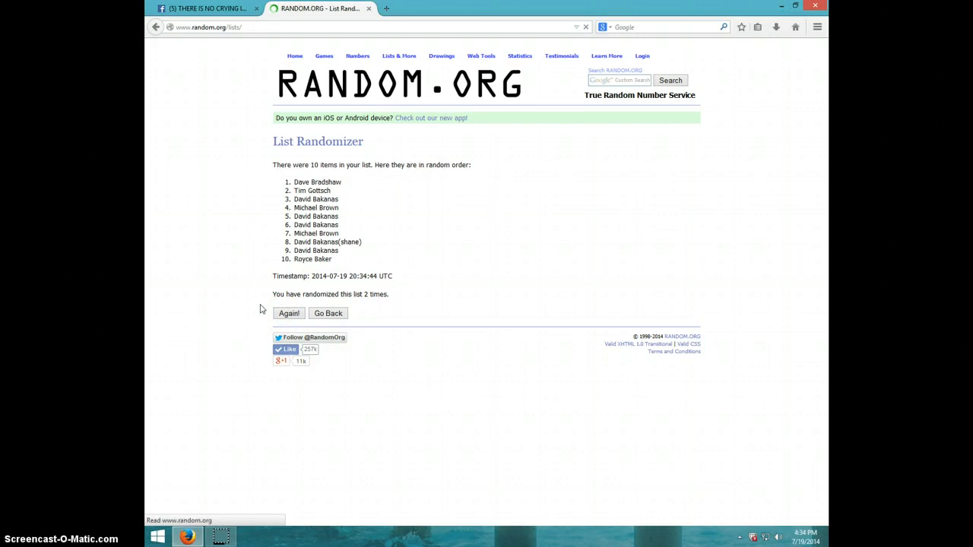
click(289, 313)
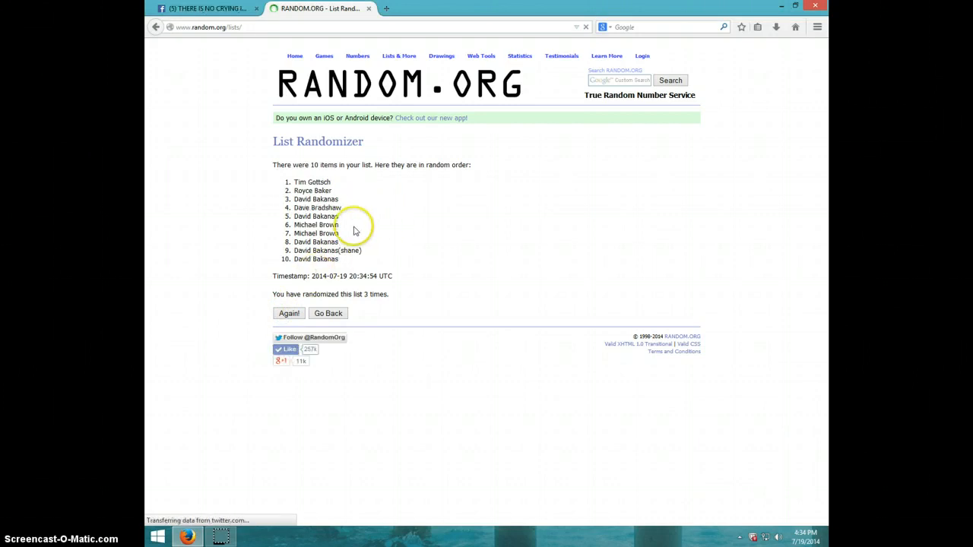
double_click(313, 182)
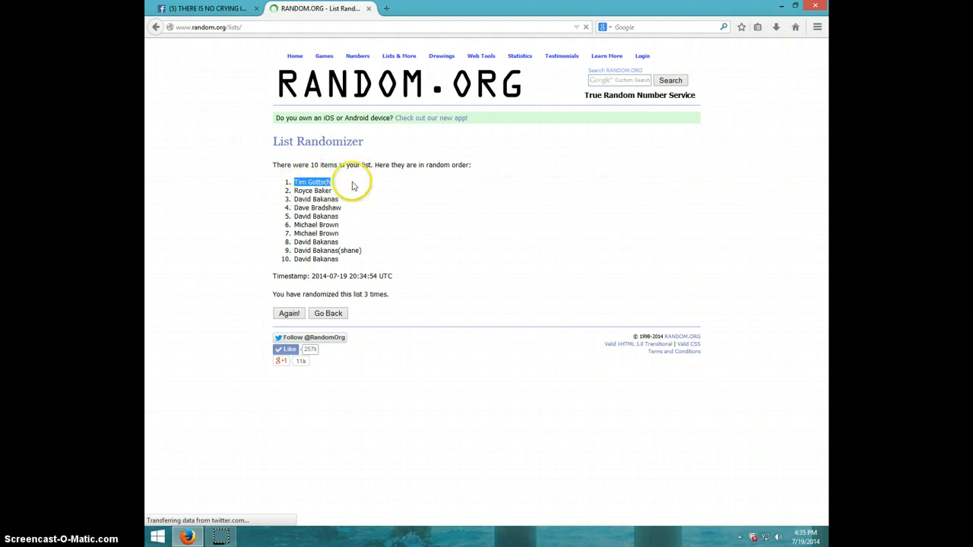
mouse_move(414, 287)
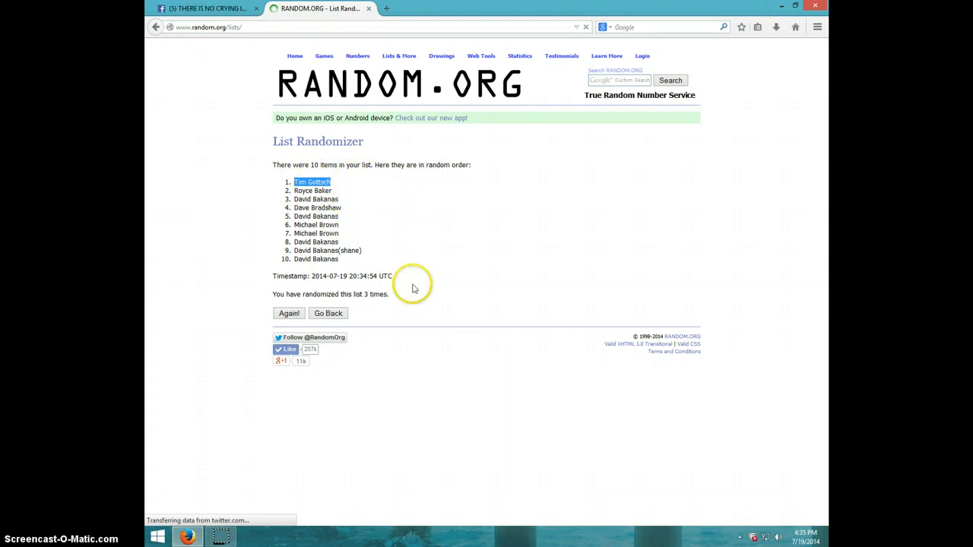
mouse_move(803, 532)
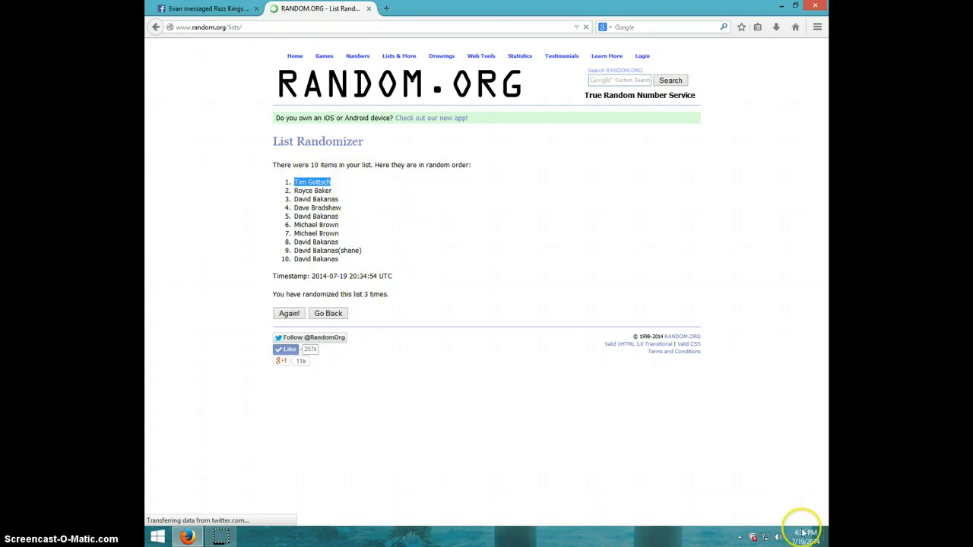
click(804, 536)
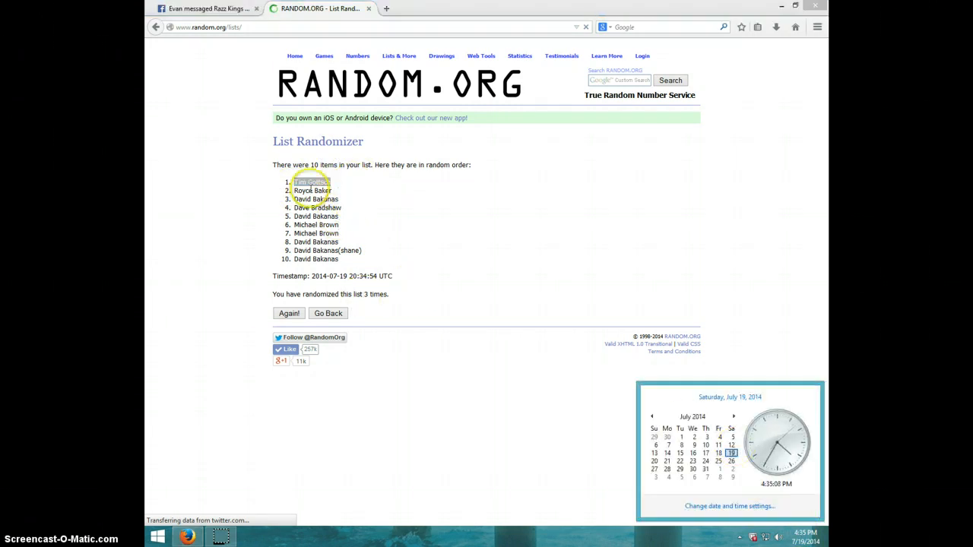
click(206, 9)
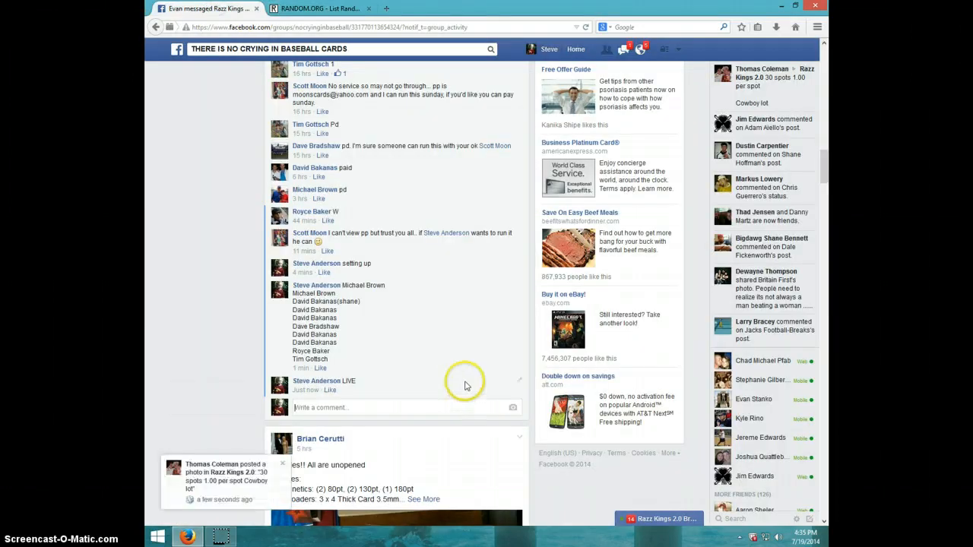
mouse_move(386, 319)
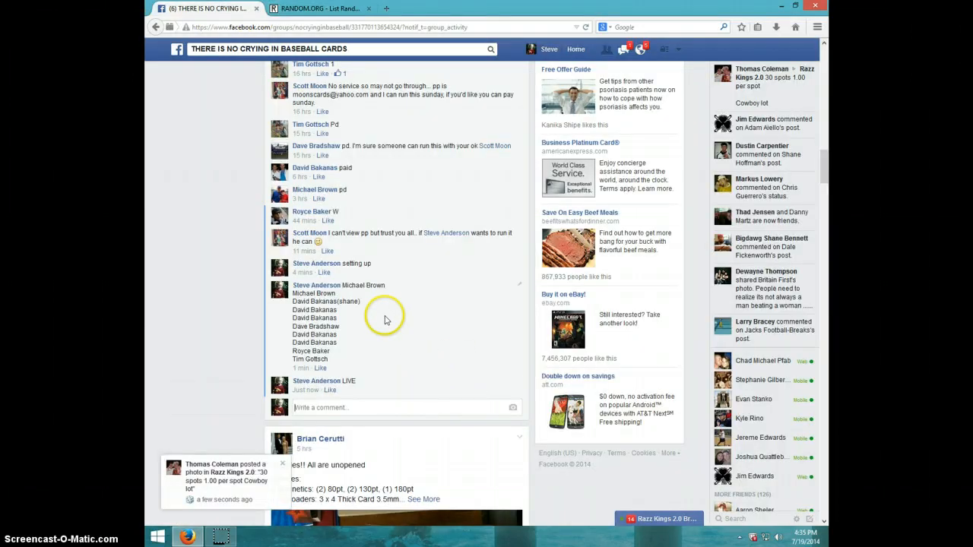
mouse_move(384, 460)
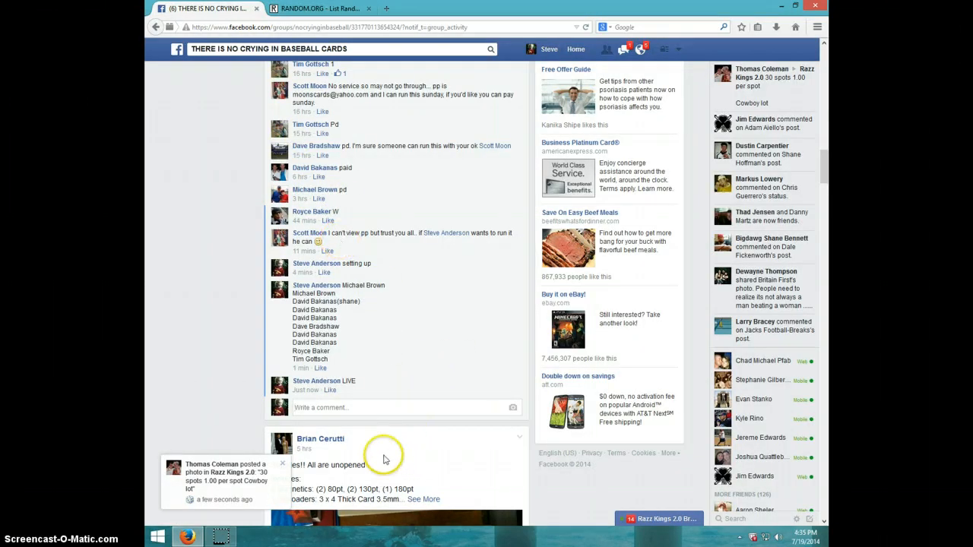
mouse_move(606, 462)
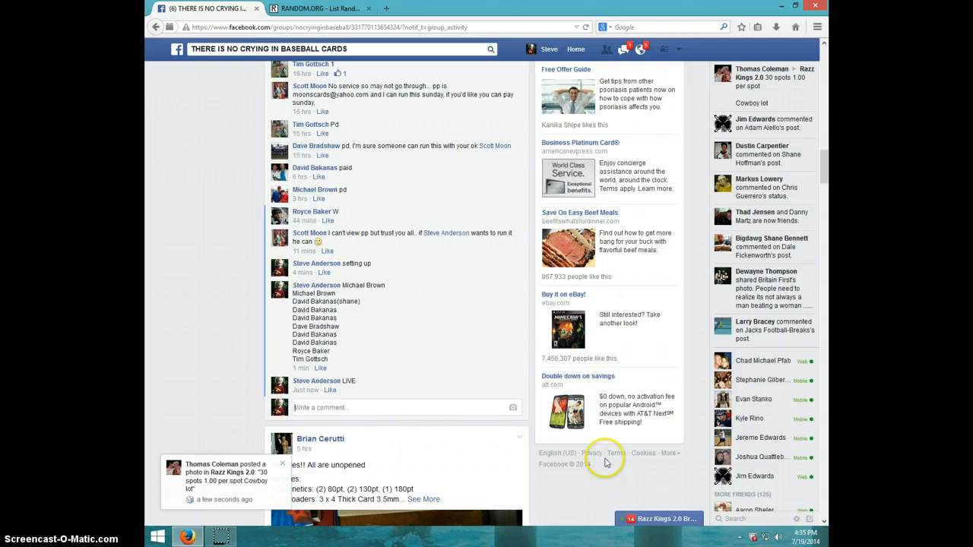
Type 'DON' as the start of a DONE comment below the LIVE comment
text(DON)
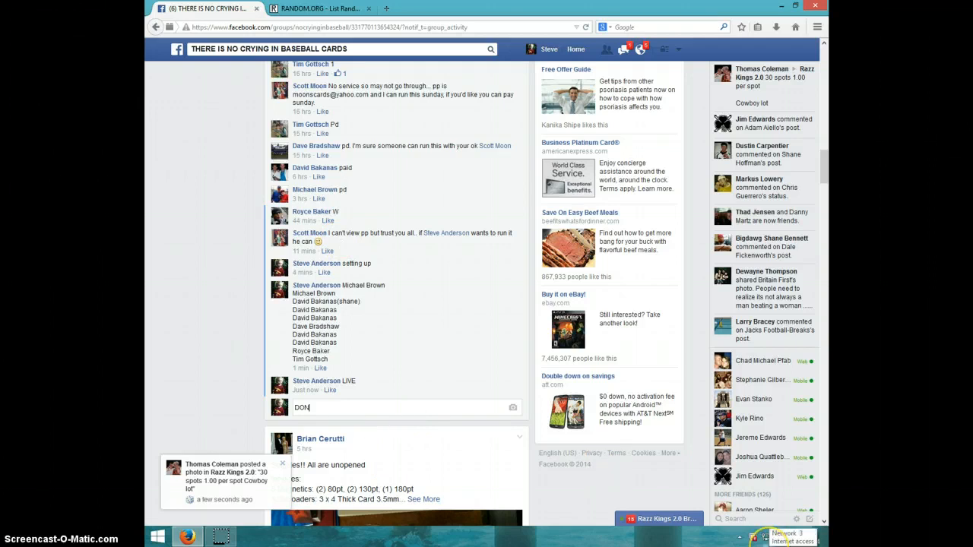